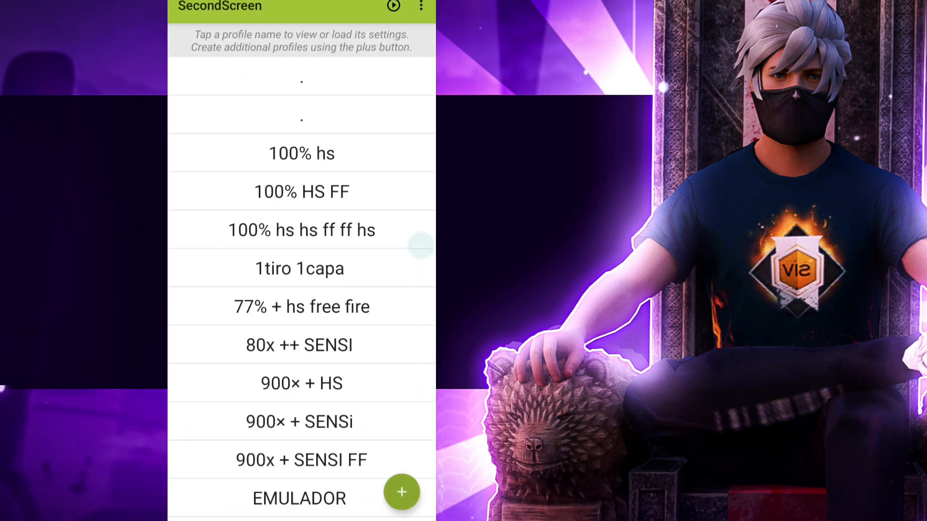
Step: Create a new TV (1080p) profile named 'Hs free fire second screen'
left_click(402, 492)
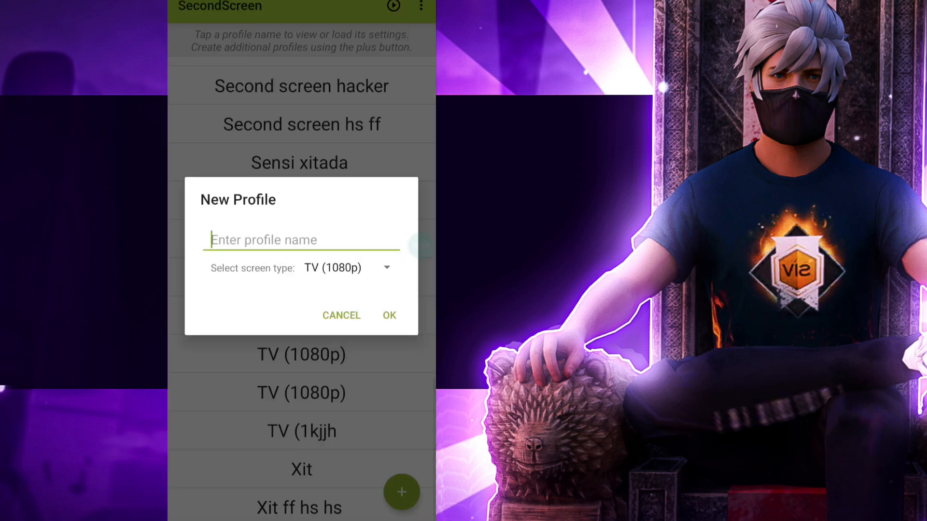
type("Hs free fire second screen")
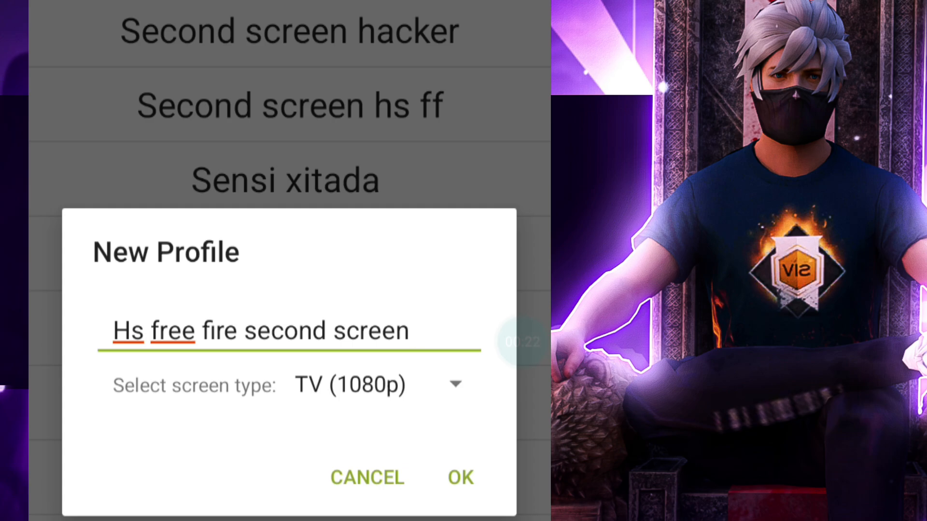
left_click(460, 477)
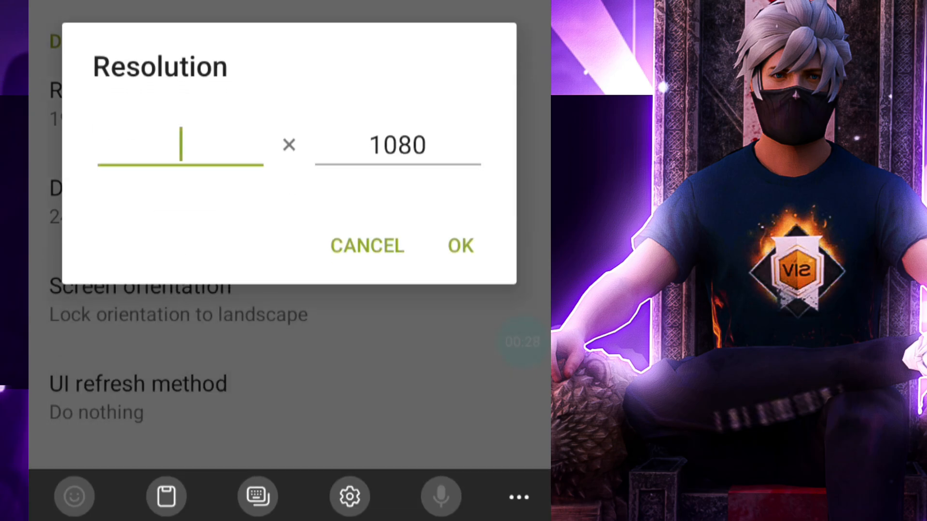
Step: Set the profile's resolution to 3840x2160 and its density to 100 dpi
type("3840")
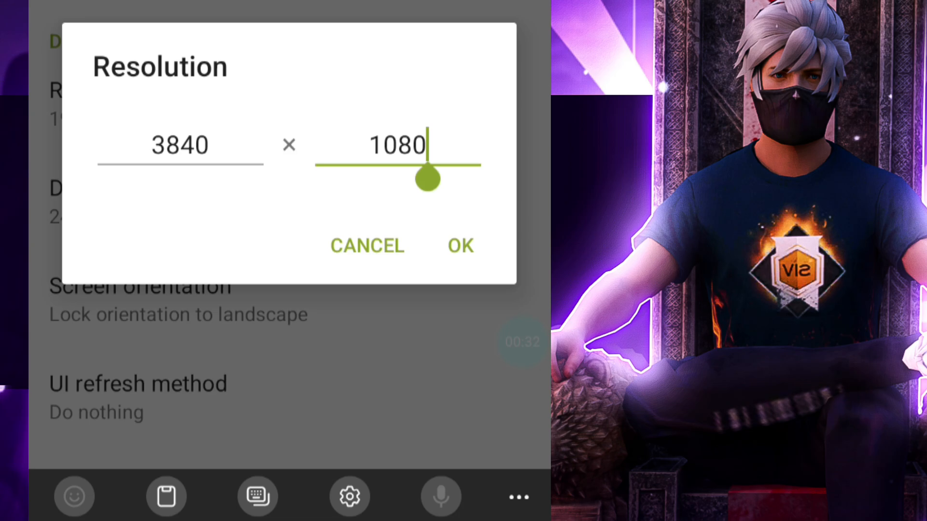
type("2")
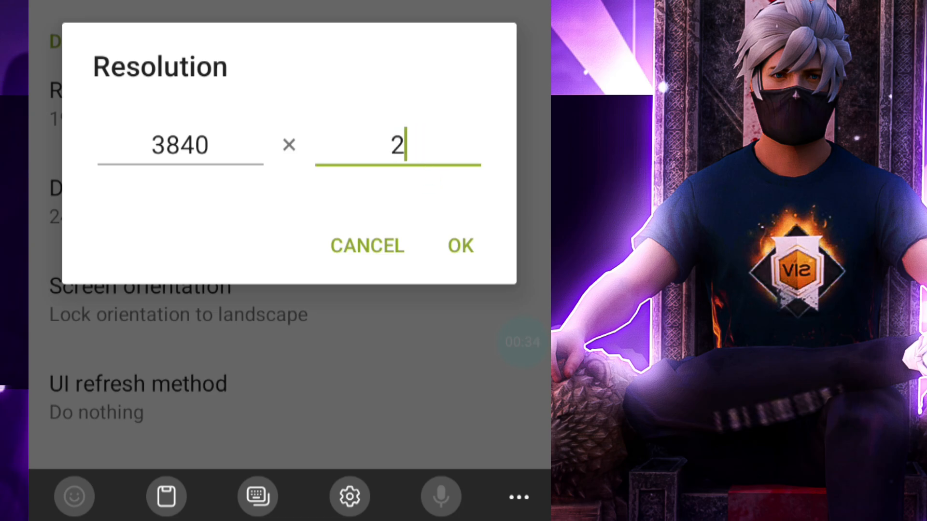
type("160")
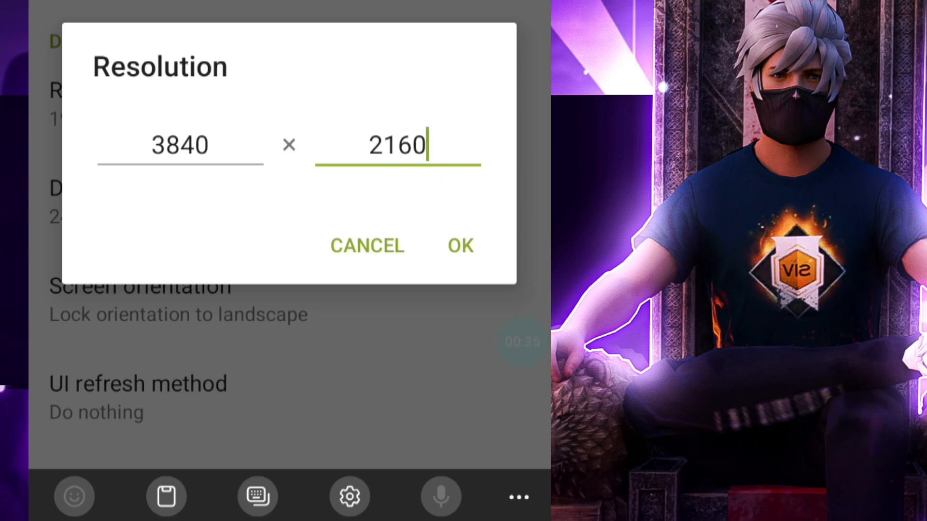
left_click(459, 246)
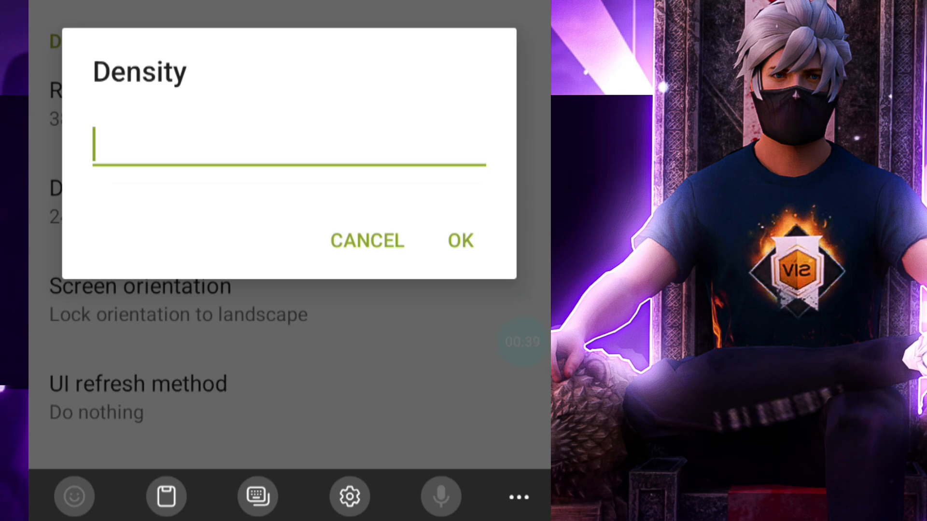
type("100")
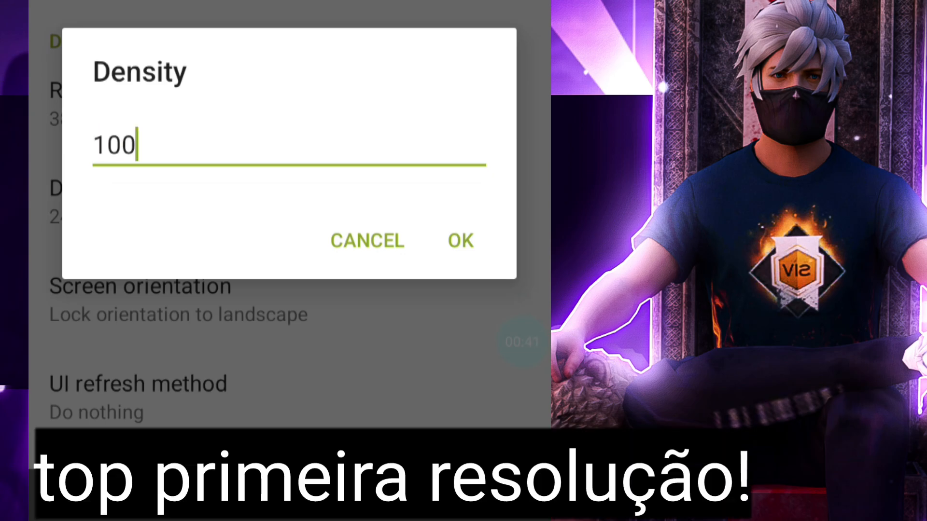
left_click(460, 240)
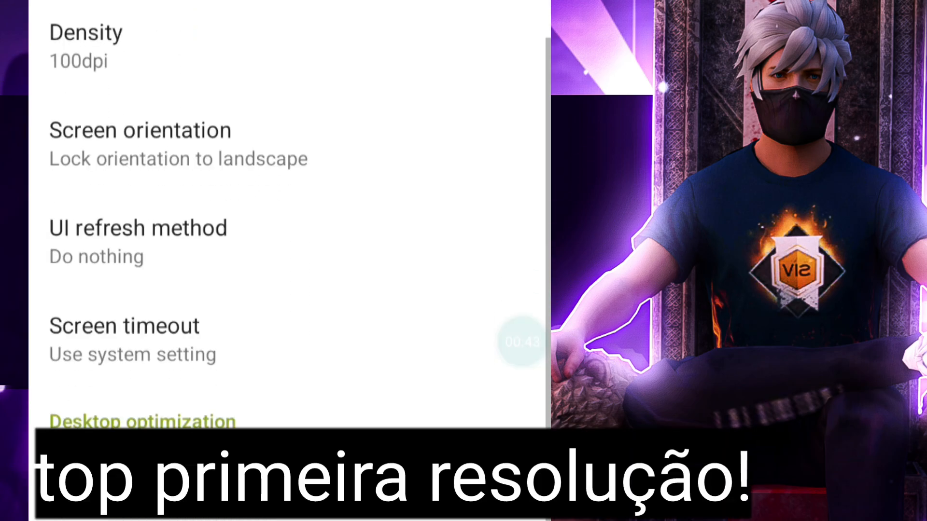
scroll("up", 3)
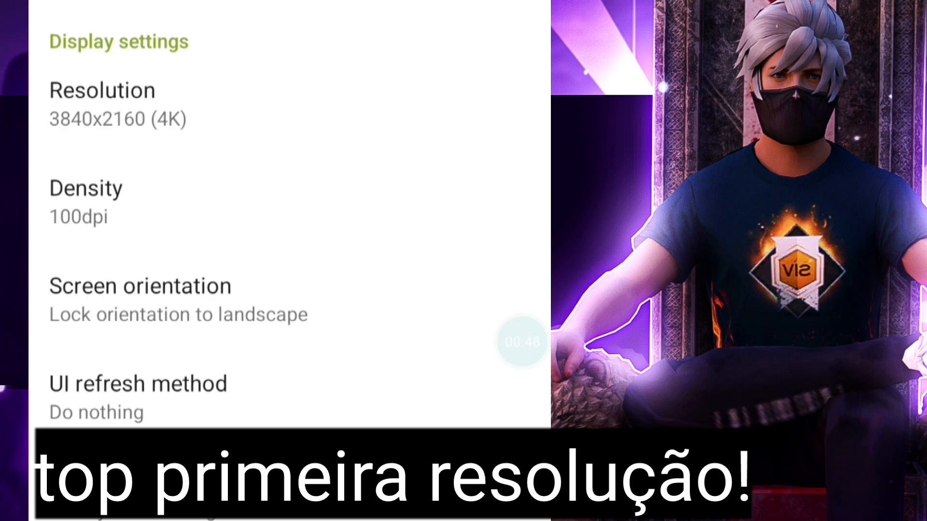
Step: Change the profile's resolution to 1920x1200 and its density to 300 dpi
left_click(101, 104)
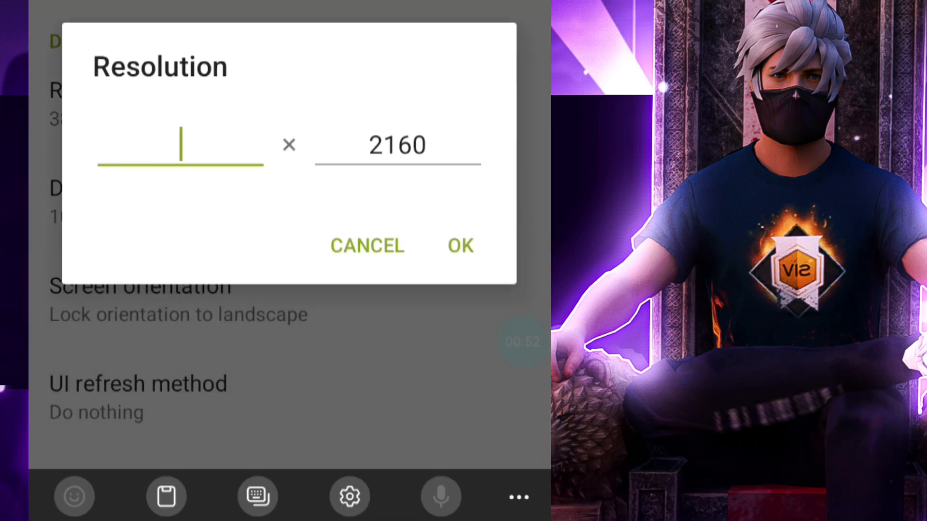
type("1920")
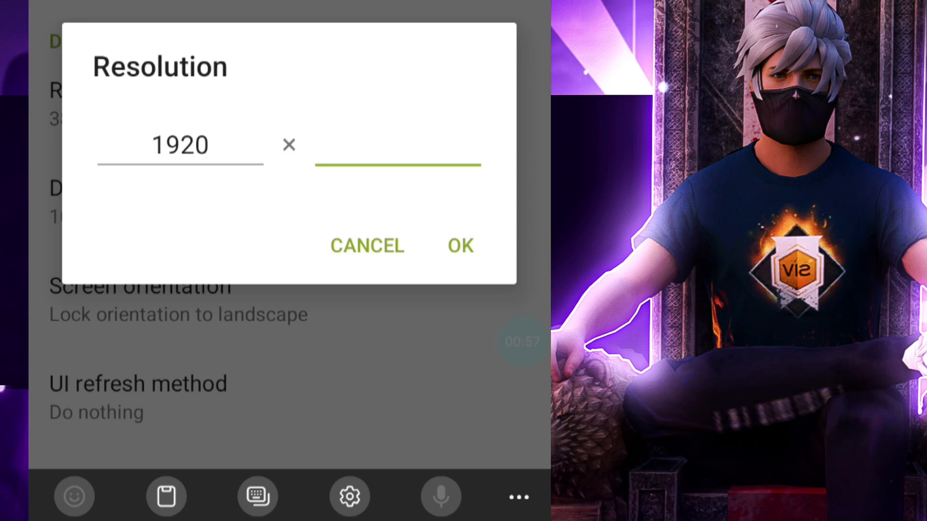
type("1200")
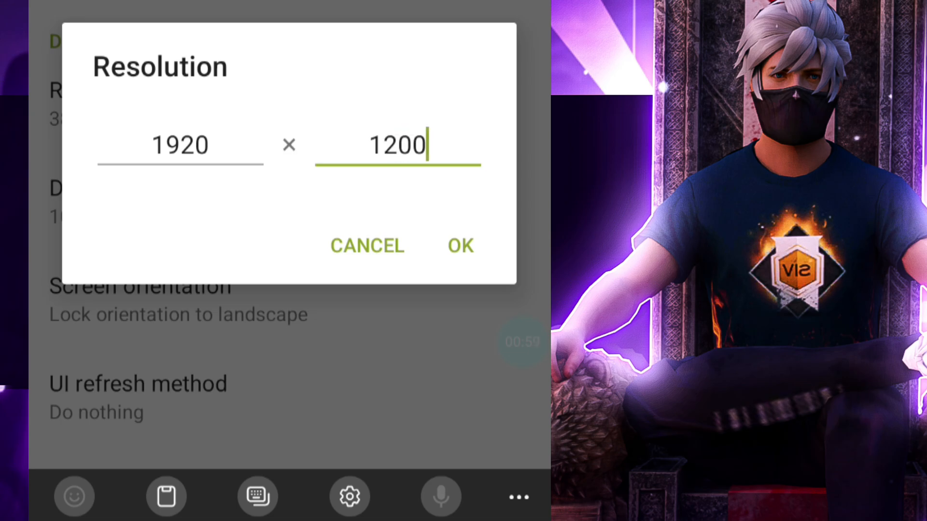
left_click(459, 246)
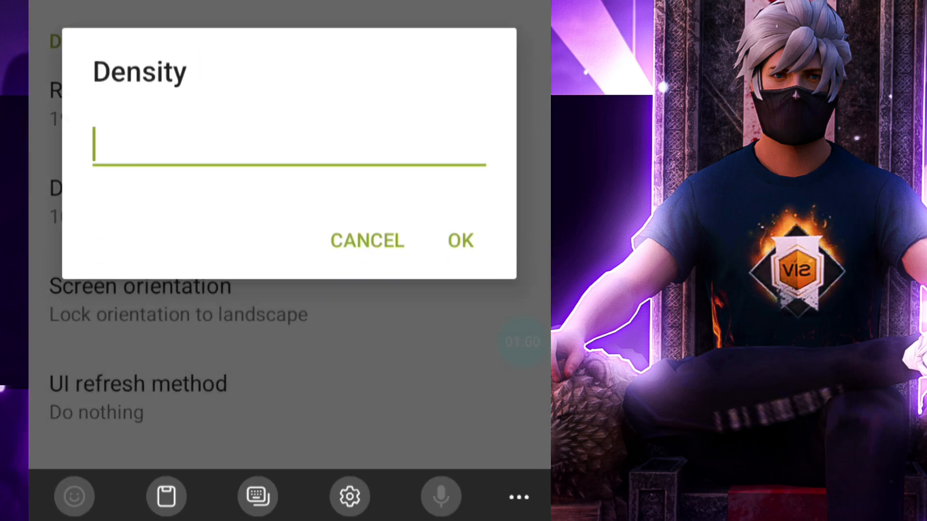
type("300")
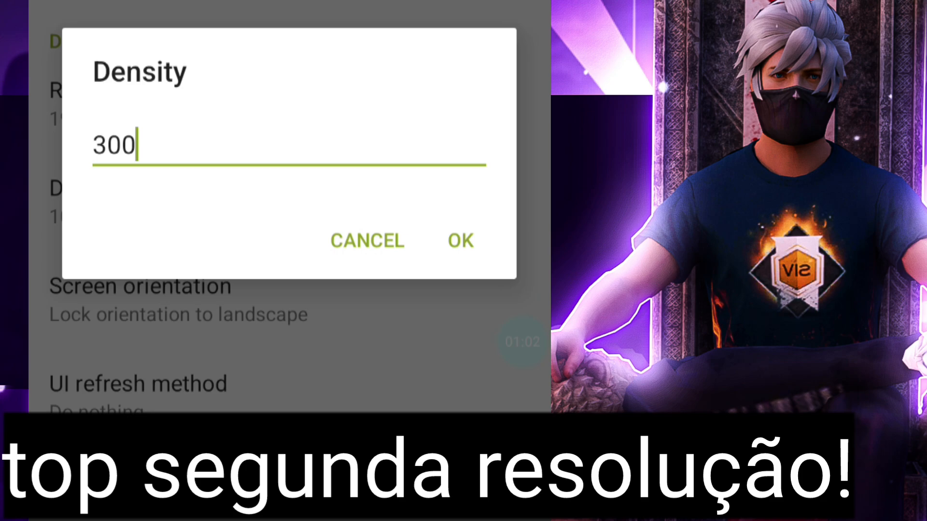
left_click(460, 240)
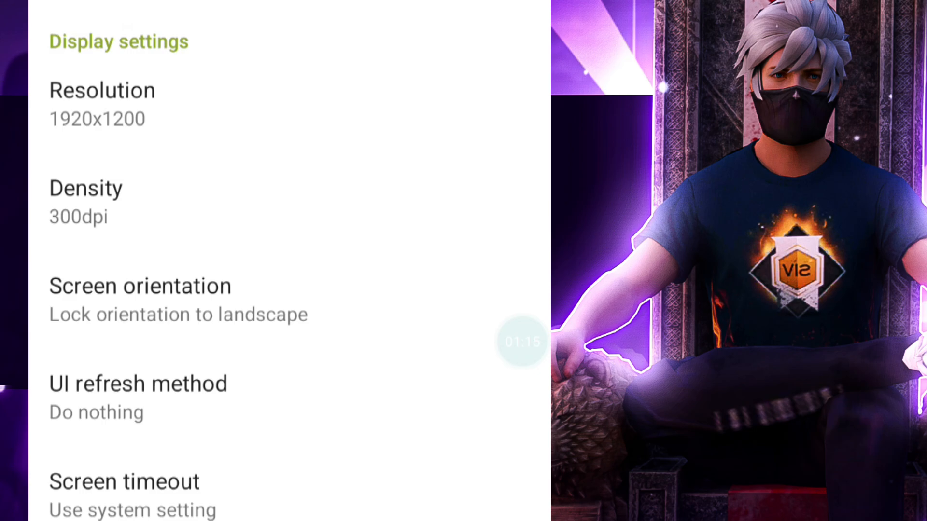
Step: Change the resolution width to 2108 and confirm a new density value
left_click(102, 105)
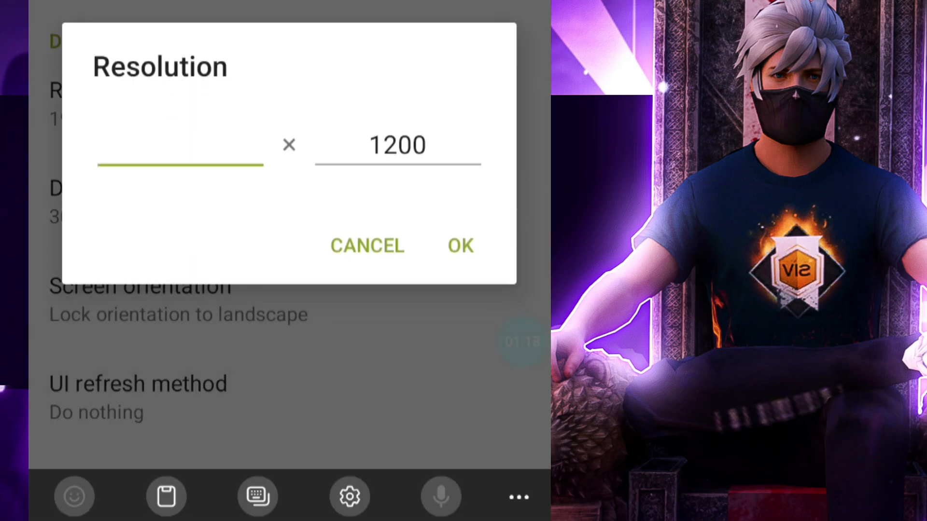
type("2108")
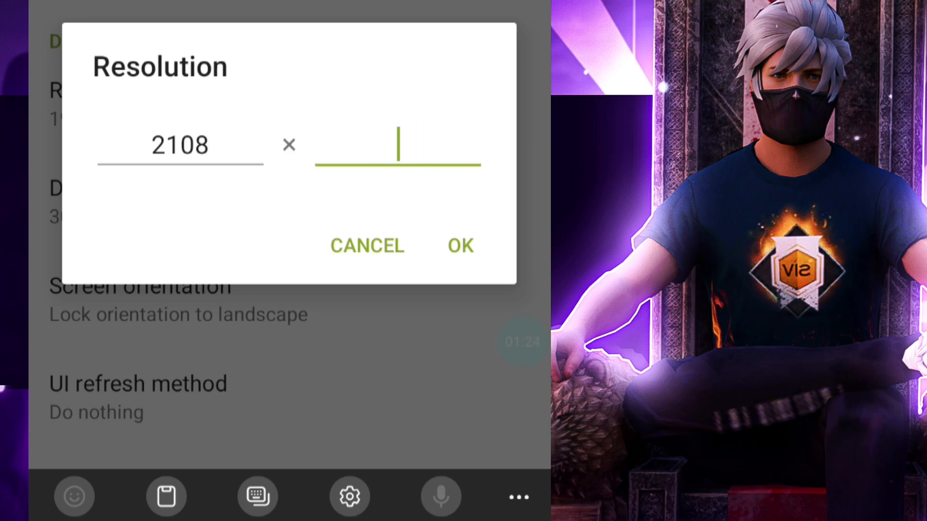
left_click(460, 246)
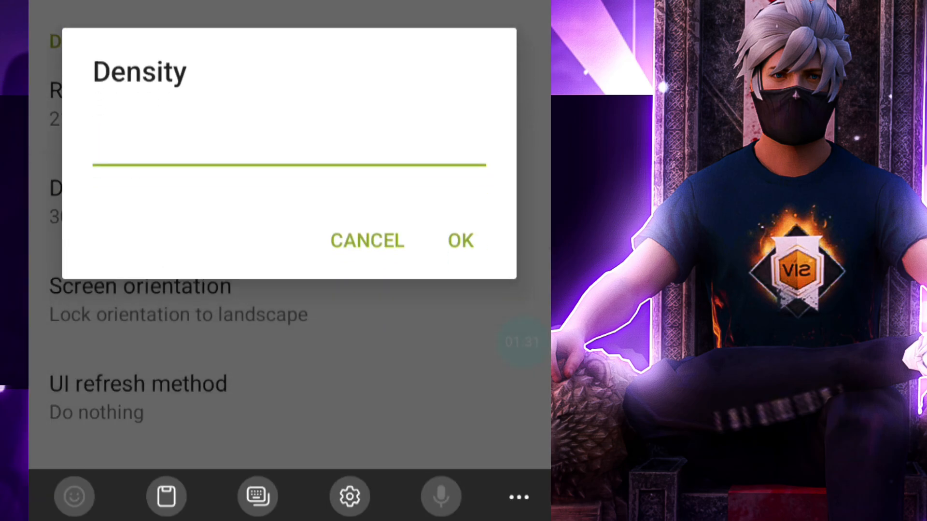
left_click(460, 240)
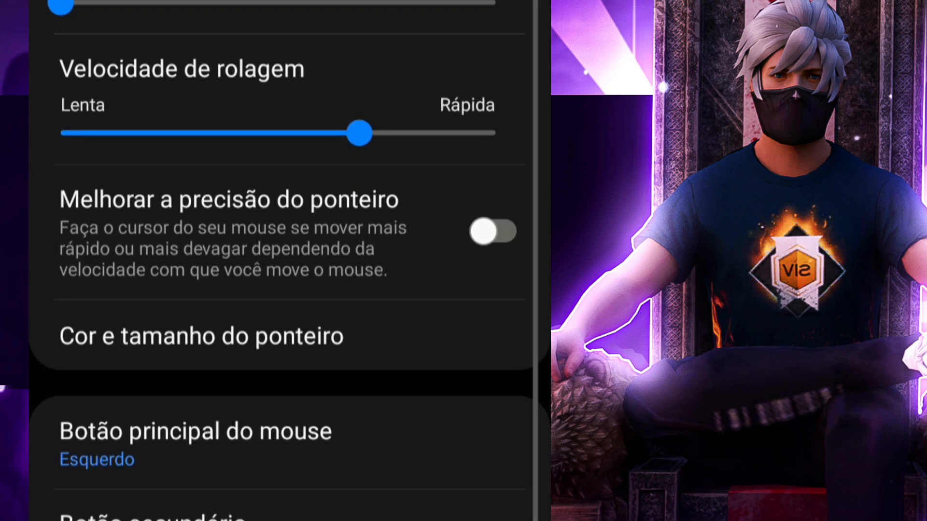
Step: Scroll the Android mouse settings to review pointer speed, scroll speed and precision options
scroll("down", 3)
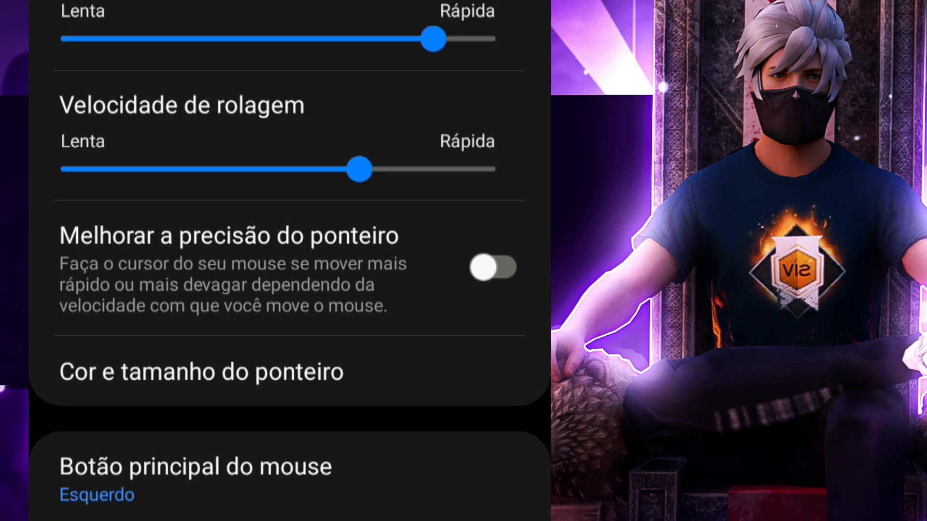